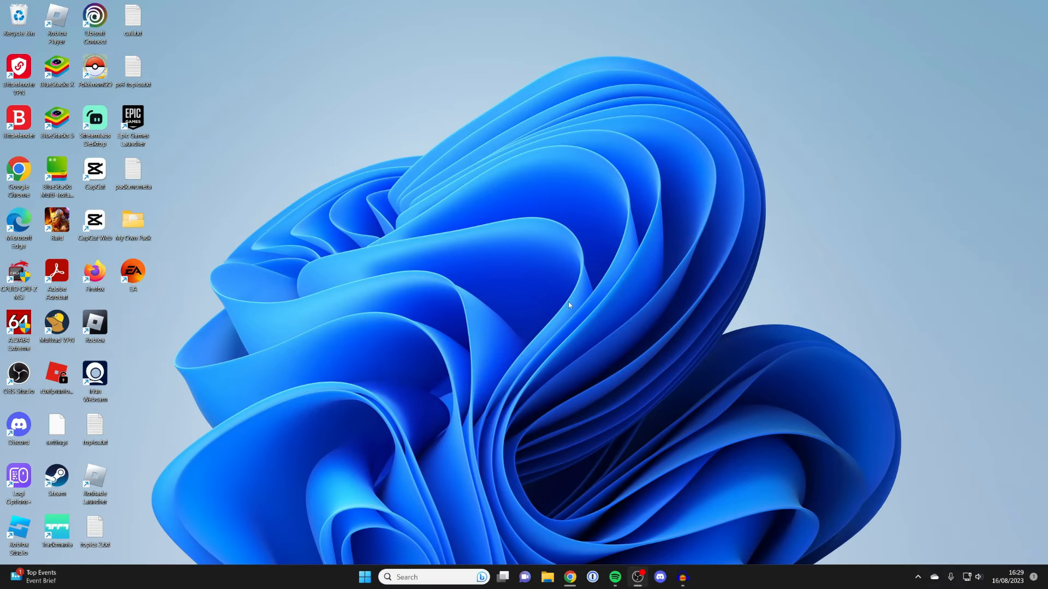
pyautogui.moveTo(619, 370)
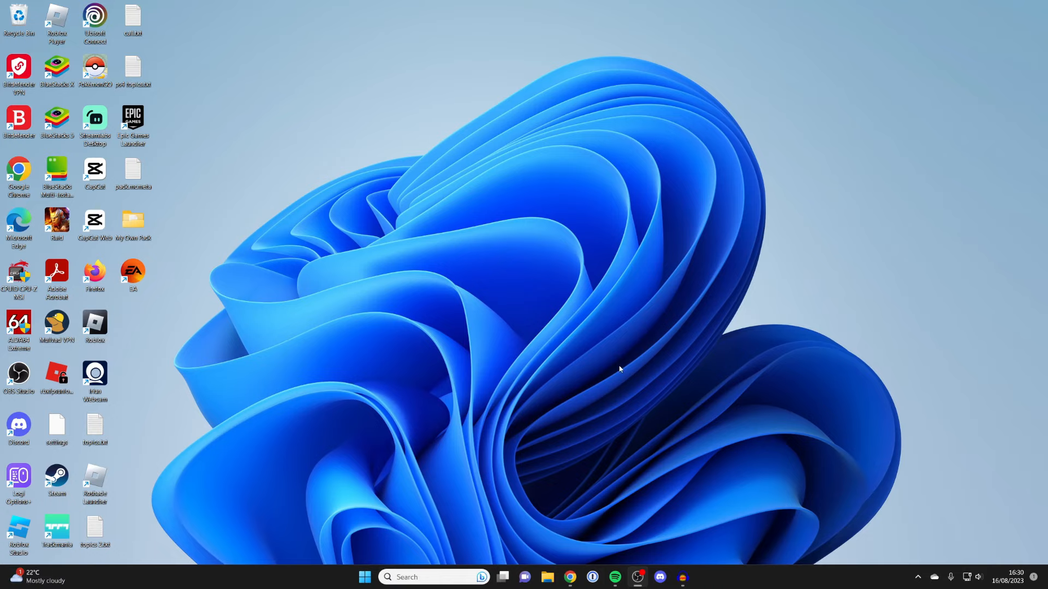
pyautogui.moveTo(587, 497)
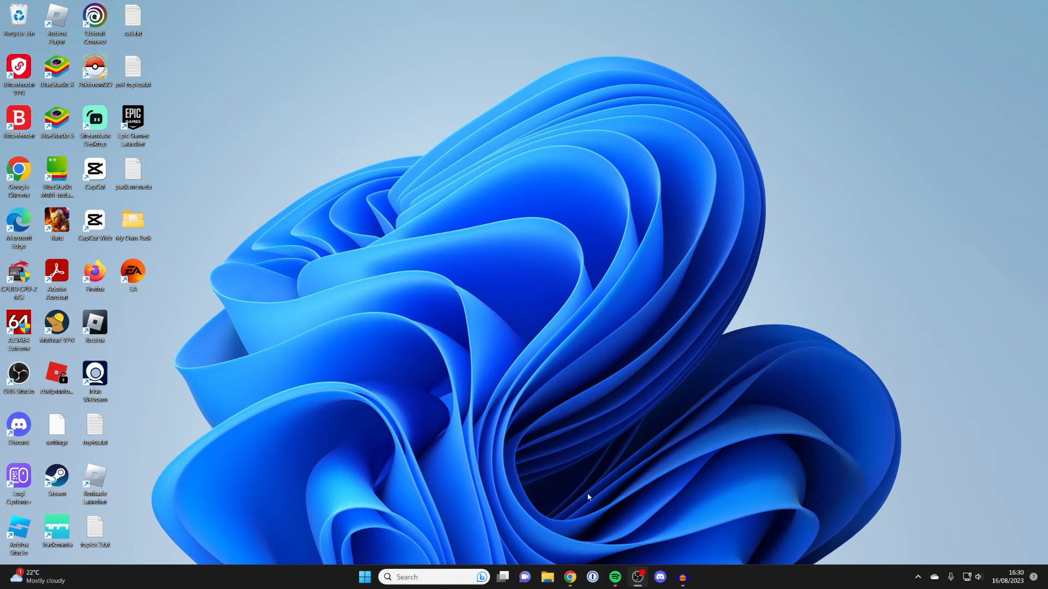
# Search Google for 'youtube' in Chrome and go to the YouTube home page.
pyautogui.click(569, 577)
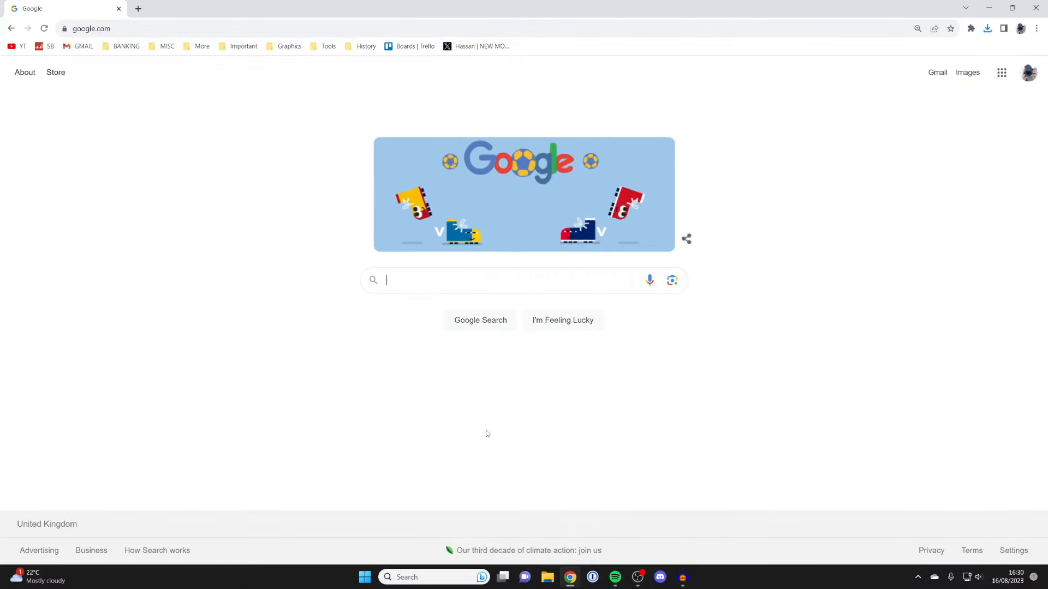
pyautogui.write('youtube')
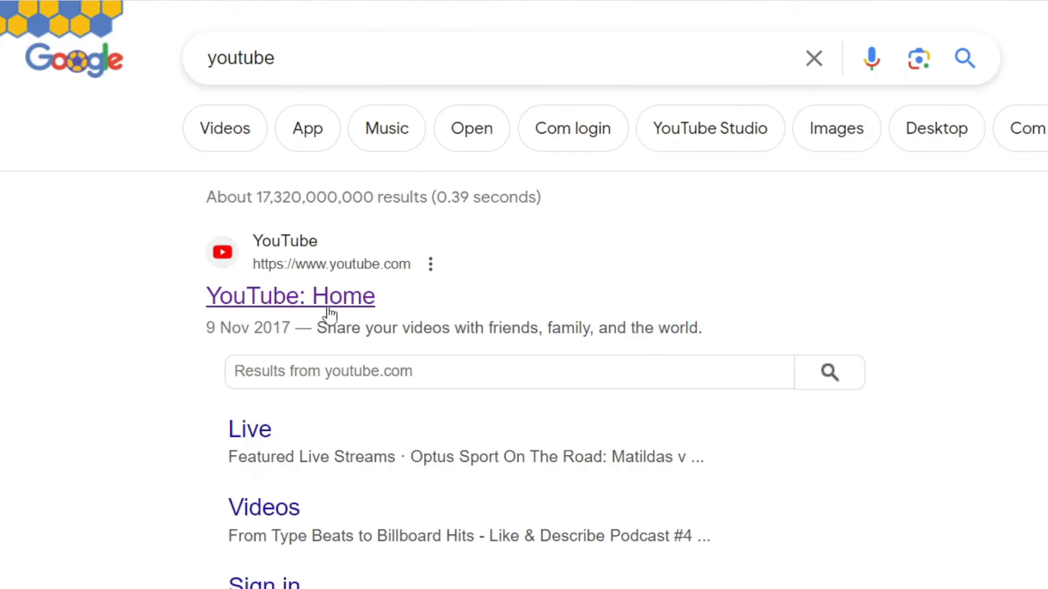
pyautogui.click(290, 296)
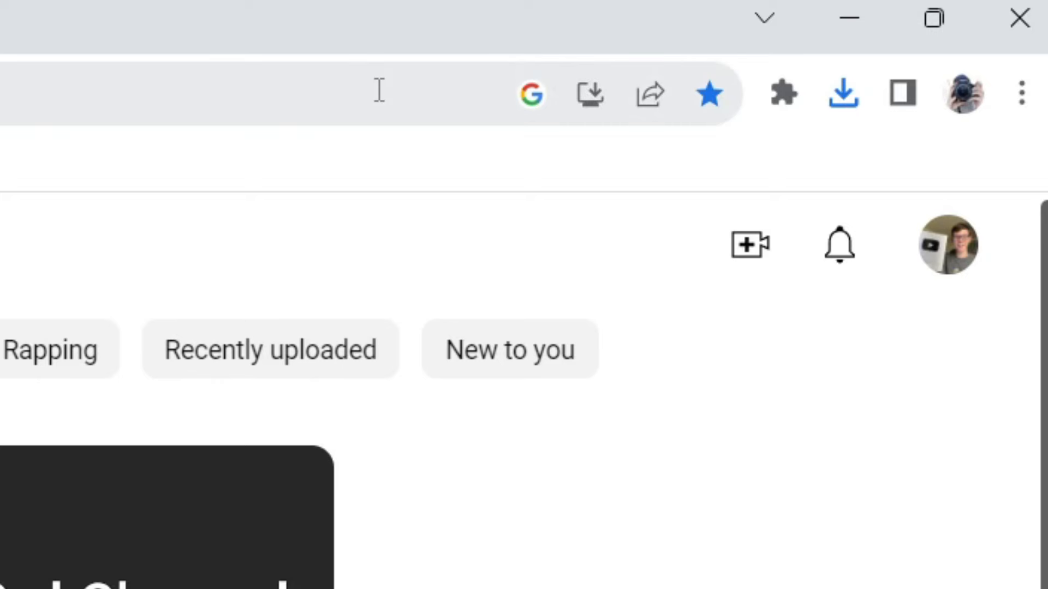
pyautogui.moveTo(591, 94)
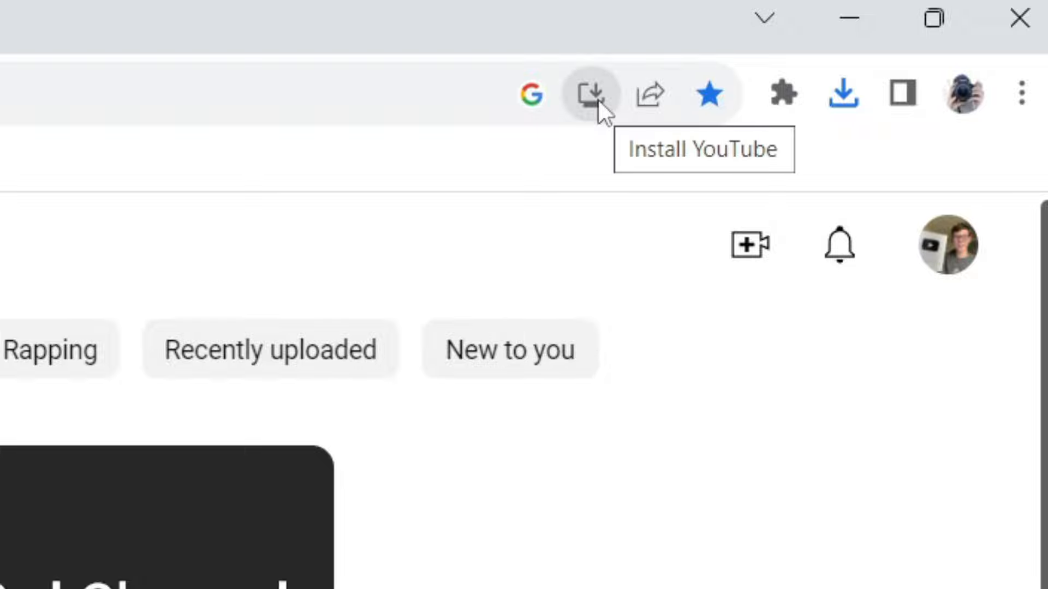
pyautogui.moveTo(588, 137)
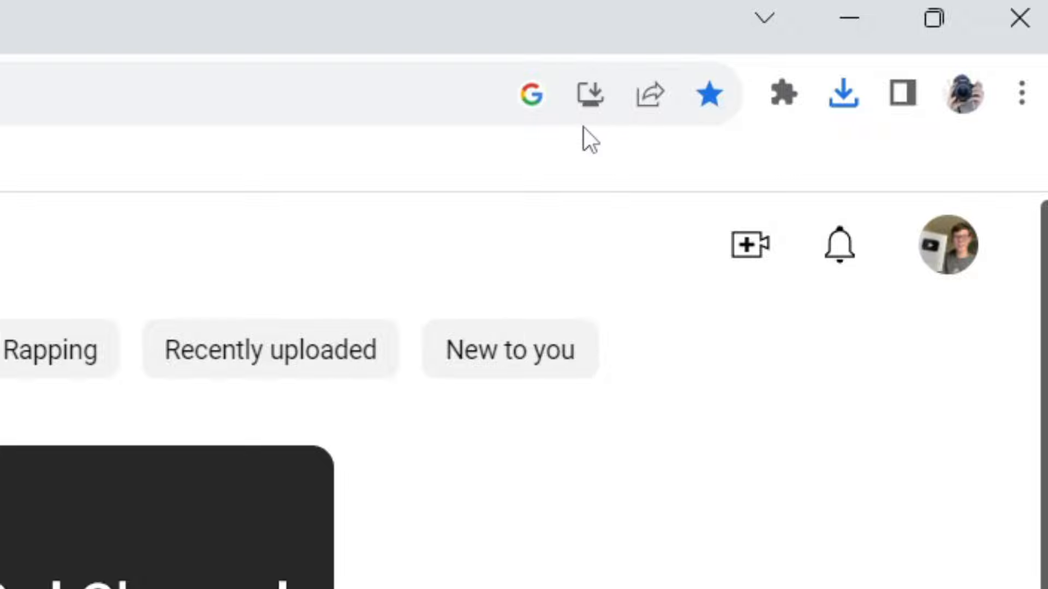
pyautogui.moveTo(588, 92)
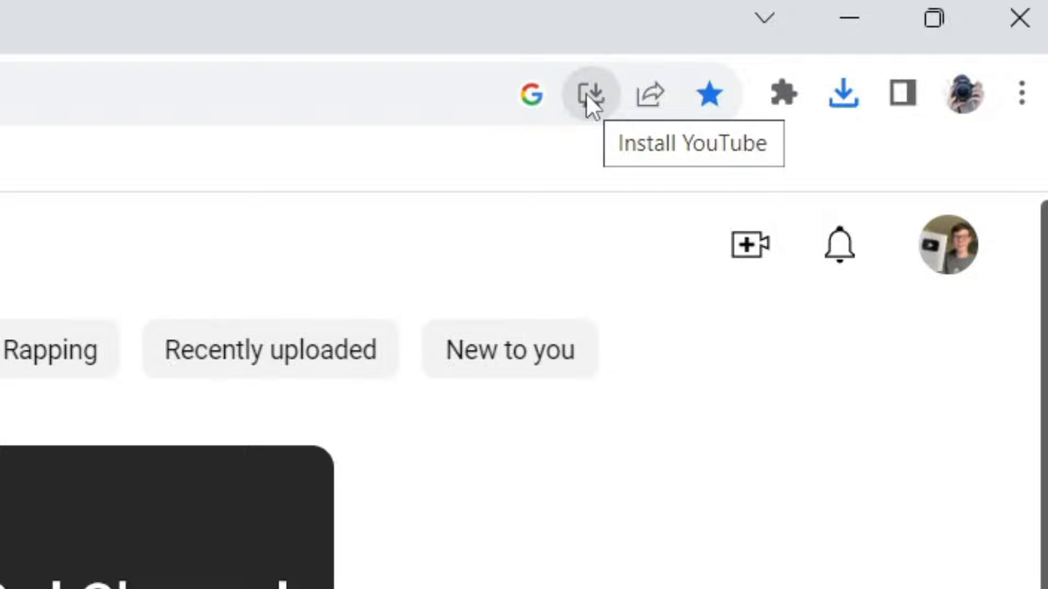
# Install YouTube as a Chrome web app from the address bar and confirm the install.
pyautogui.click(589, 93)
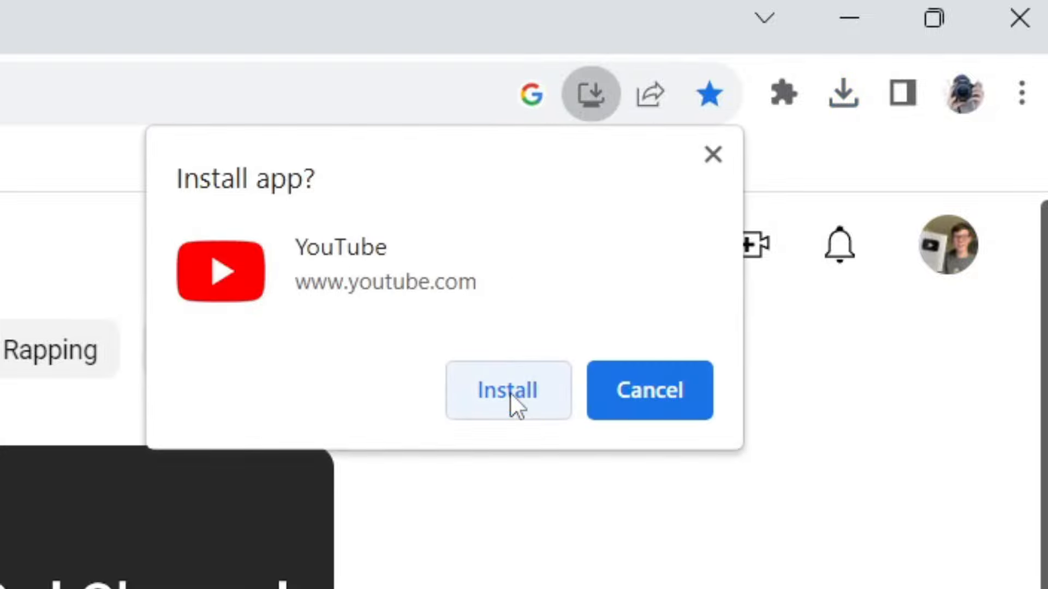
pyautogui.click(507, 390)
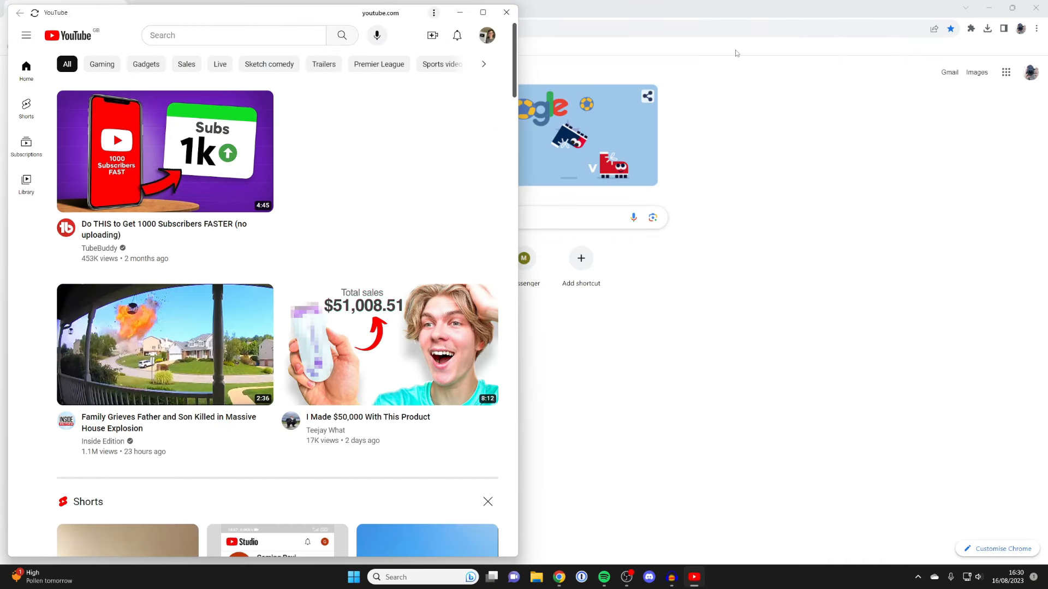
pyautogui.moveTo(388, 184)
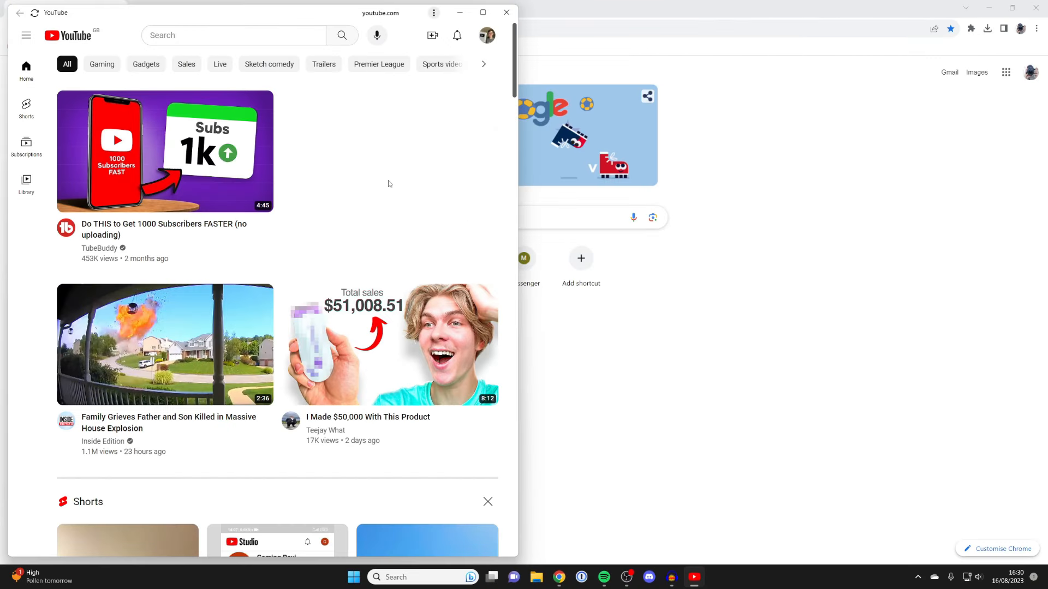
# Launch YouTube from its new desktop shortcut and maximize the app window.
pyautogui.scroll(-3)
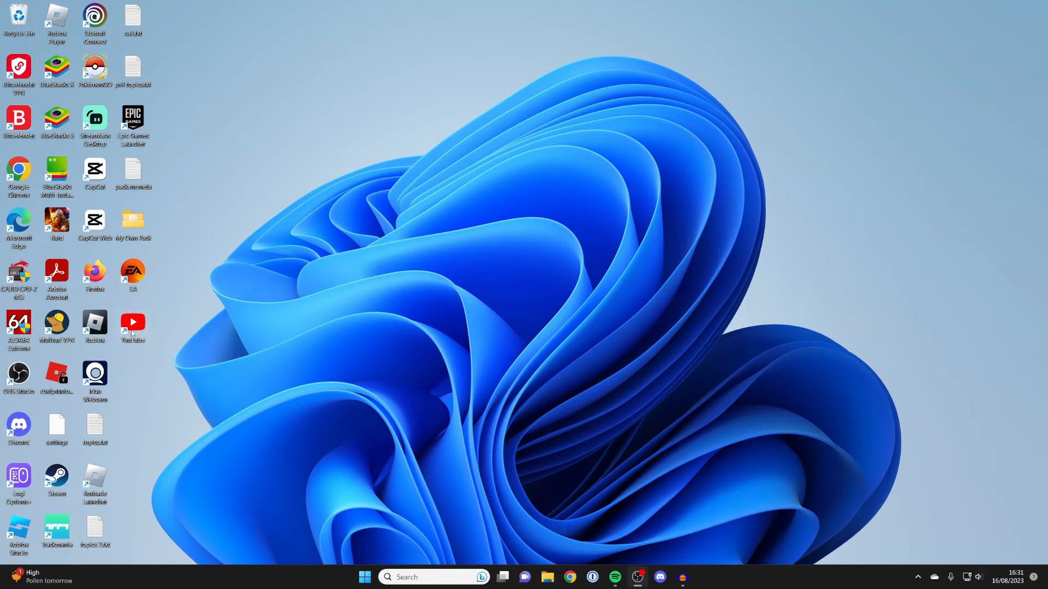
pyautogui.doubleClick(132, 323)
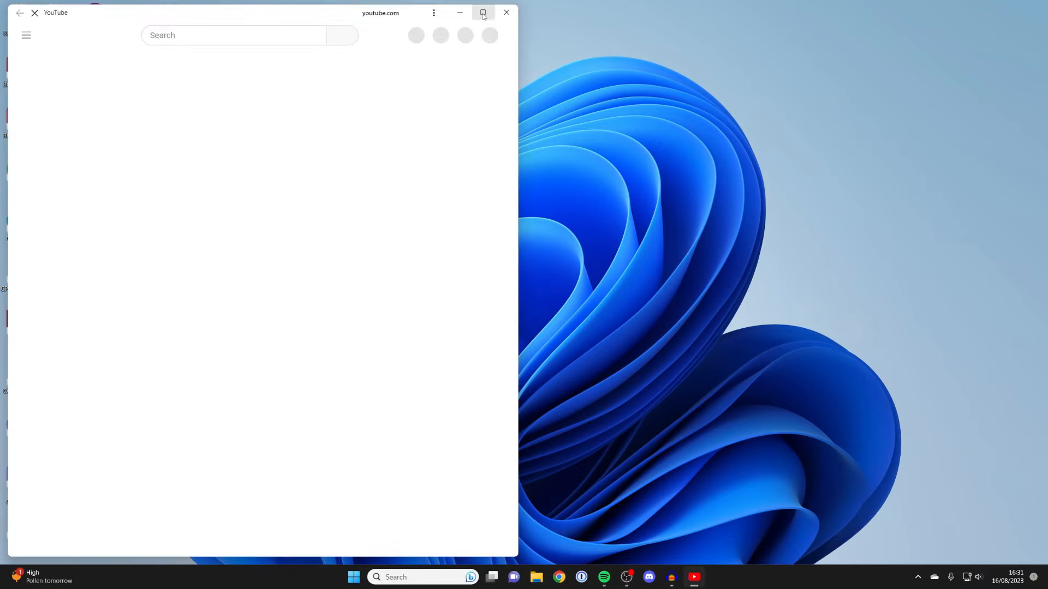
pyautogui.click(481, 12)
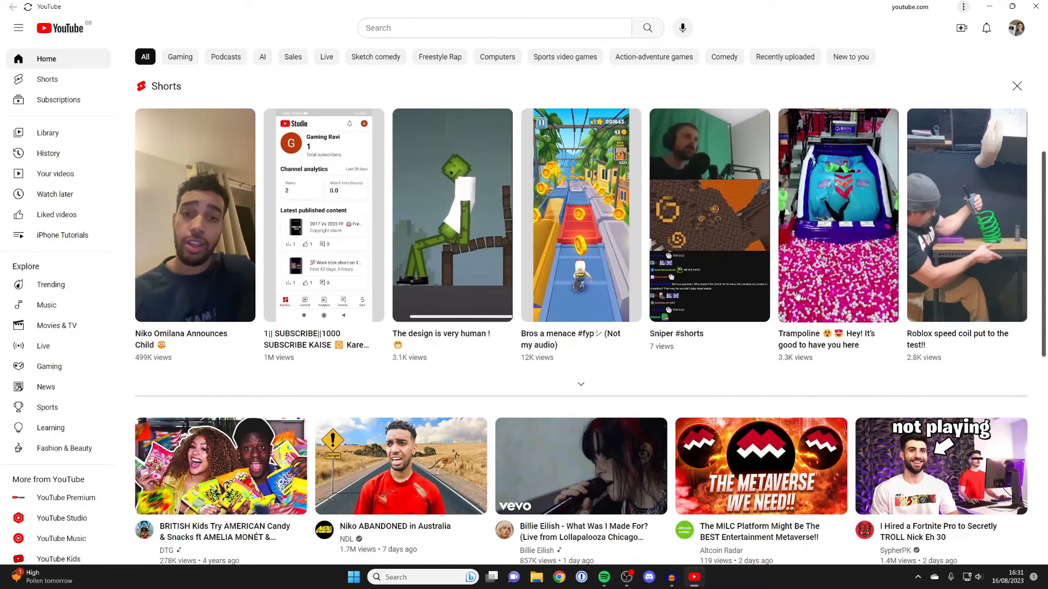